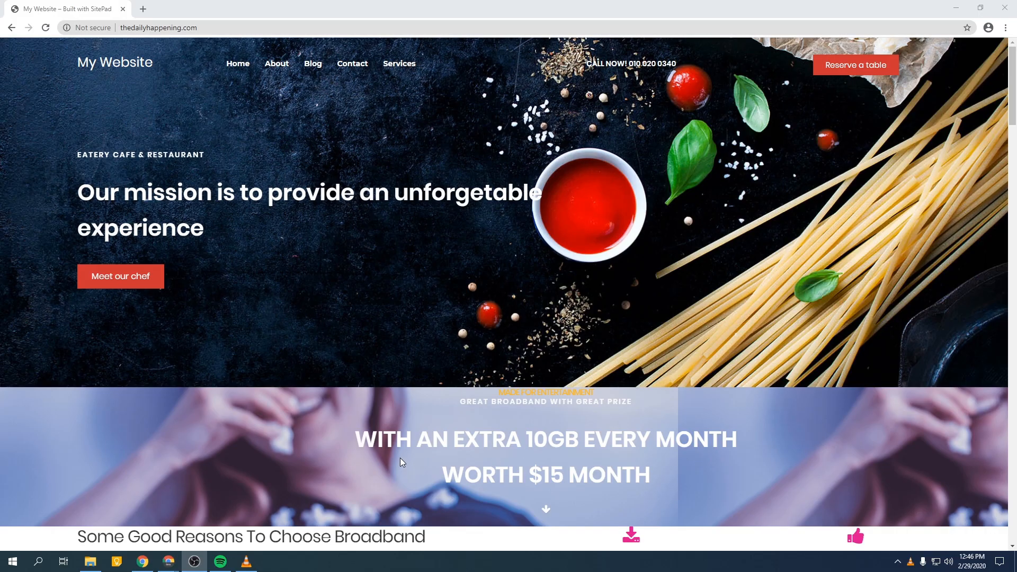
{"action": "mouse_move", "coordinate": [87, 277]}
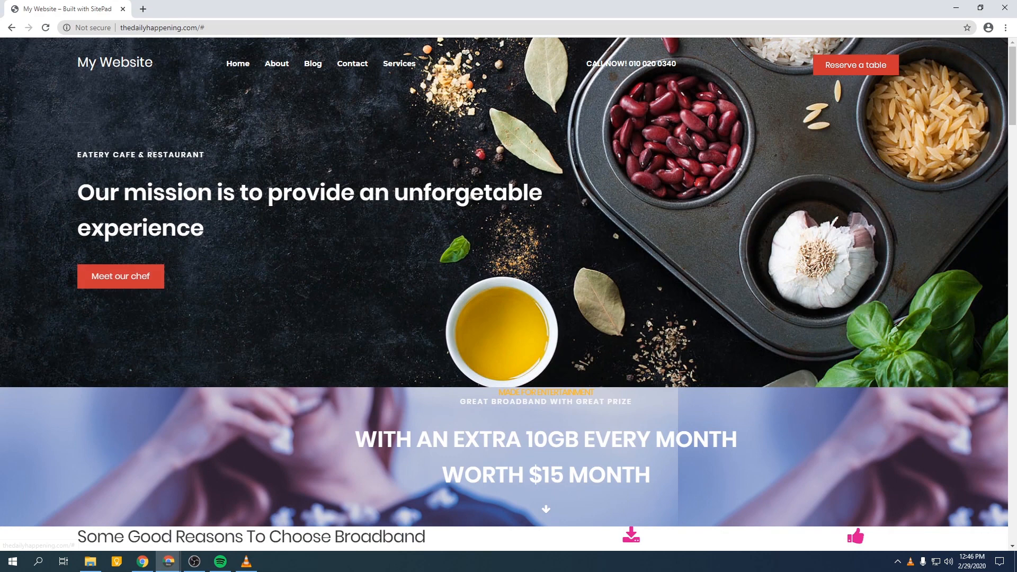
{"action": "mouse_move", "coordinate": [118, 281]}
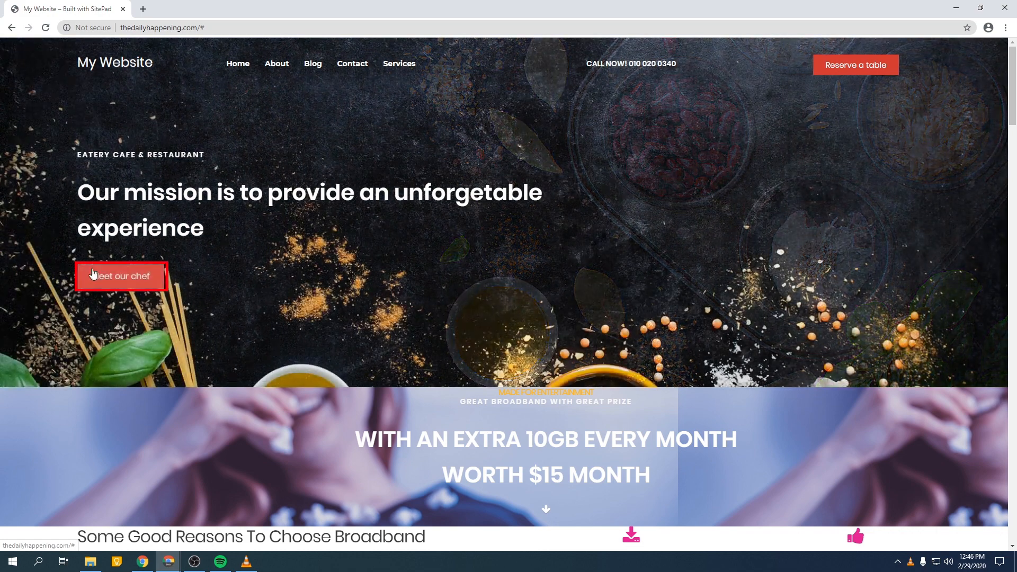
Follow the homepage's 'Meet our chef' link, landing on thedailyhappening.com/404
{"action": "left_click", "coordinate": [121, 276]}
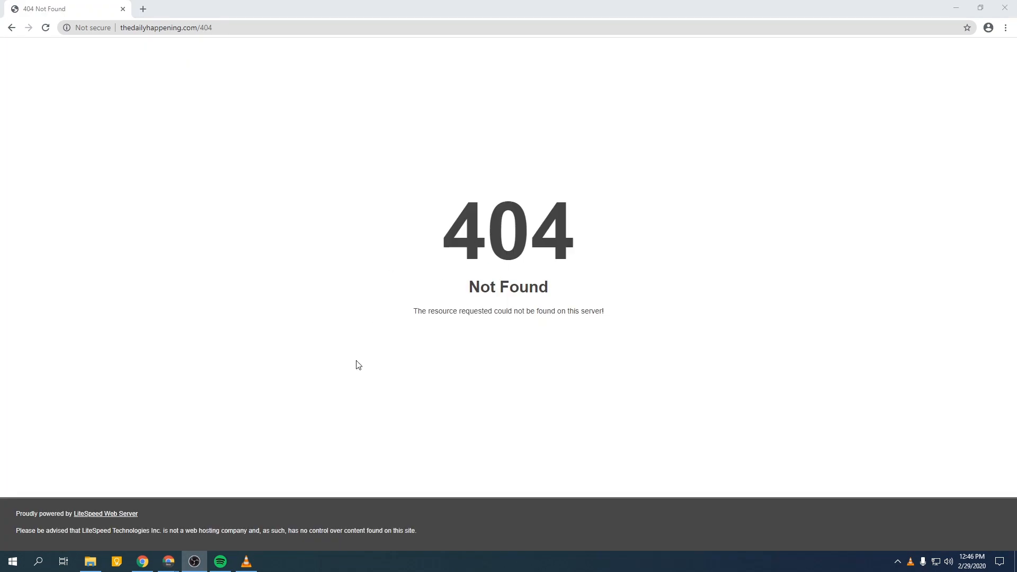
{"action": "left_click", "coordinate": [141, 8]}
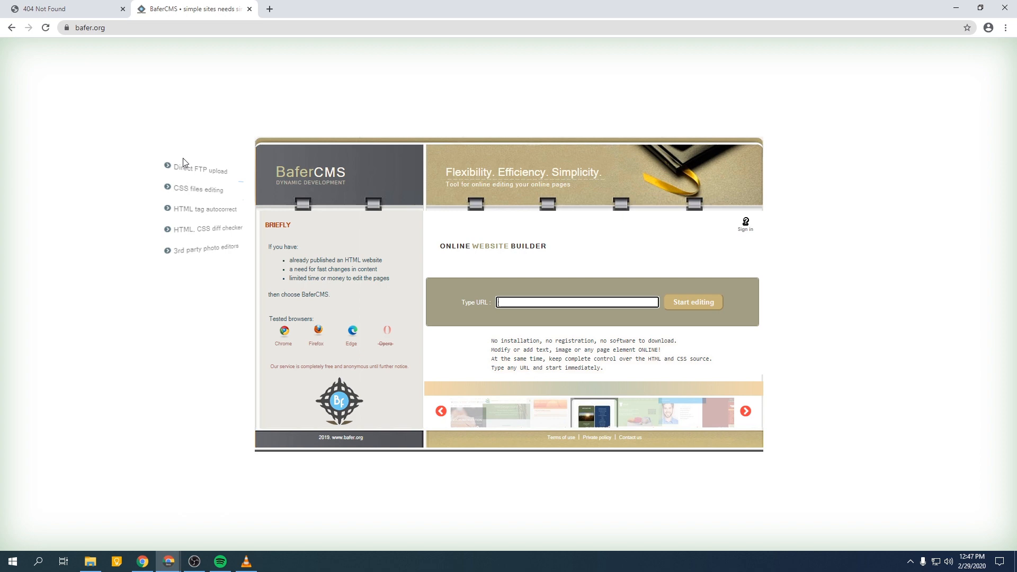
{"action": "left_click", "coordinate": [577, 302]}
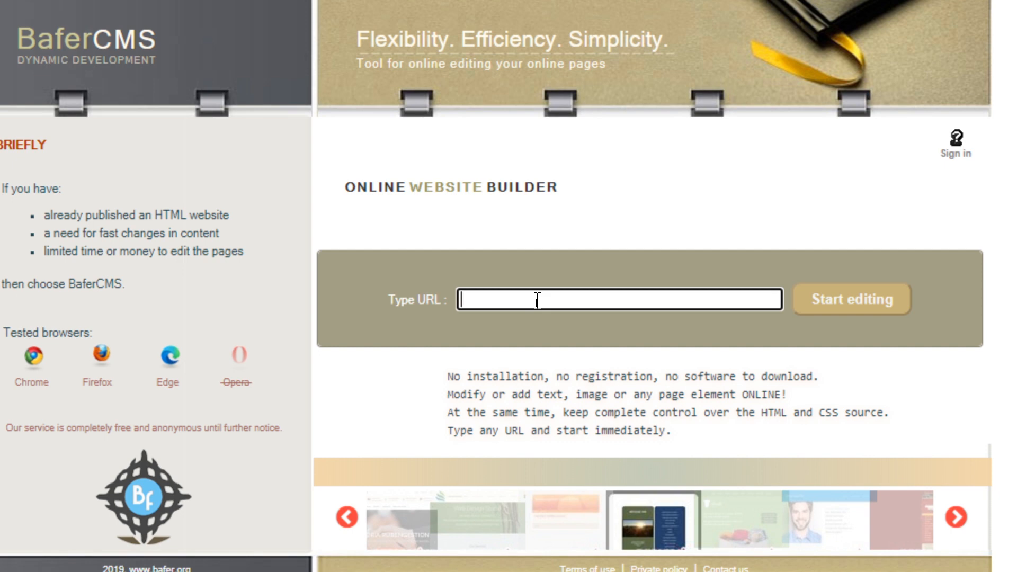
{"action": "key", "text": "Ctrl+v"}
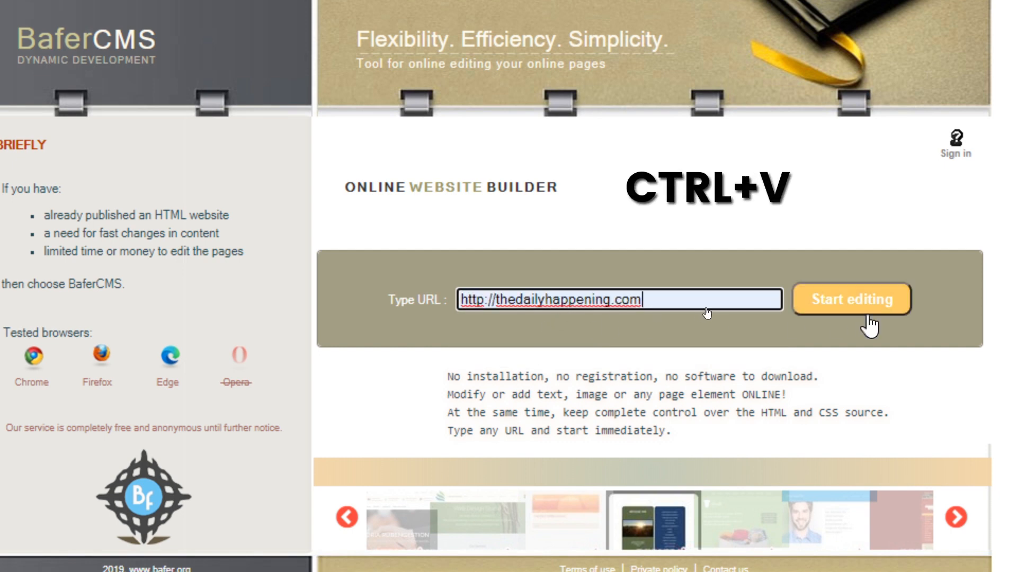
{"action": "left_click", "coordinate": [852, 299]}
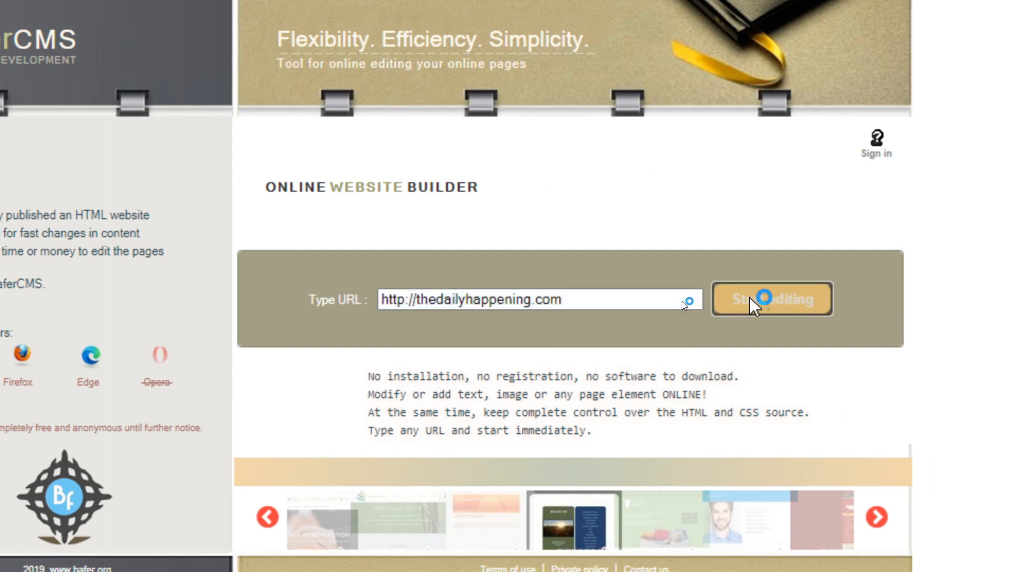
Change the 'Meet our chef' button's URL to theChef.html
{"action": "left_click", "coordinate": [771, 299]}
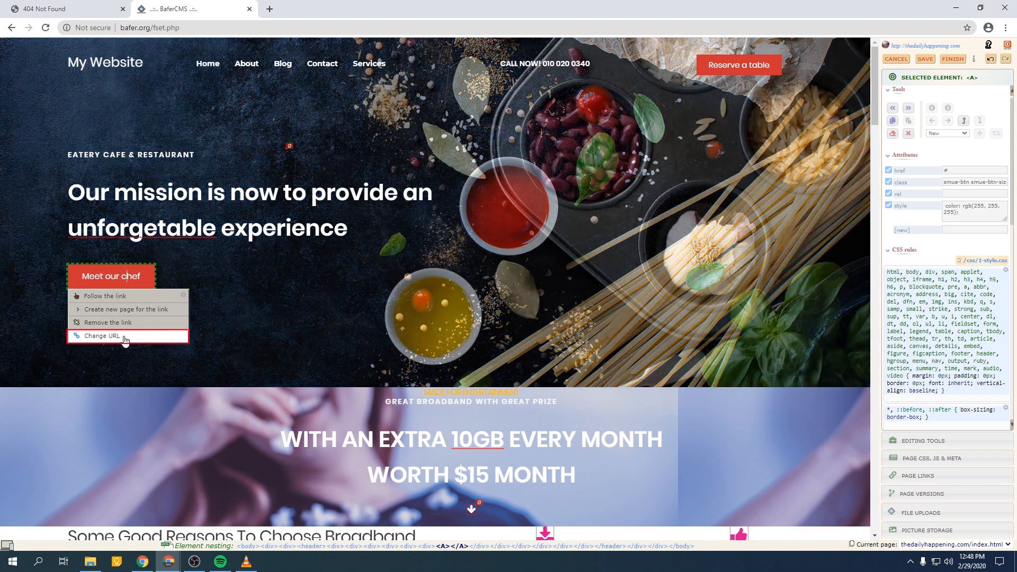
{"action": "left_click", "coordinate": [102, 336]}
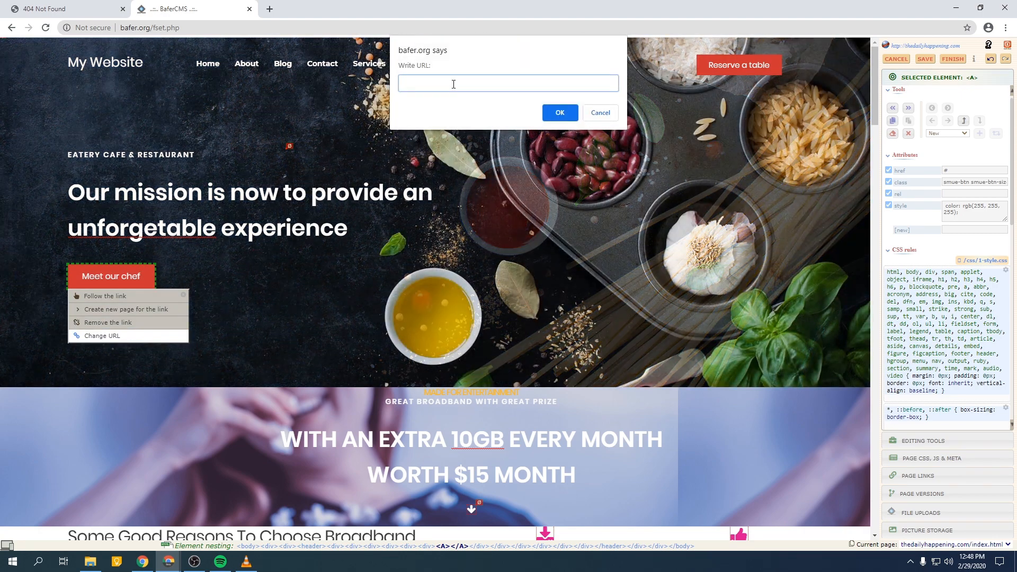
{"action": "type", "text": "theChef.html"}
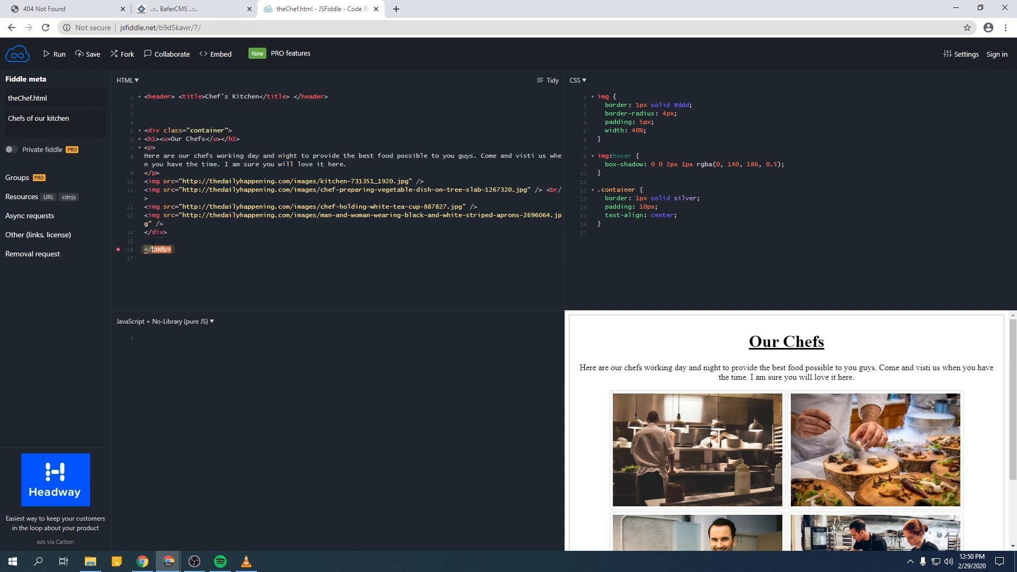
Remove the stray </body> line and set the fiddle's Body tag in HTML settings
{"action": "left_click", "coordinate": [128, 80]}
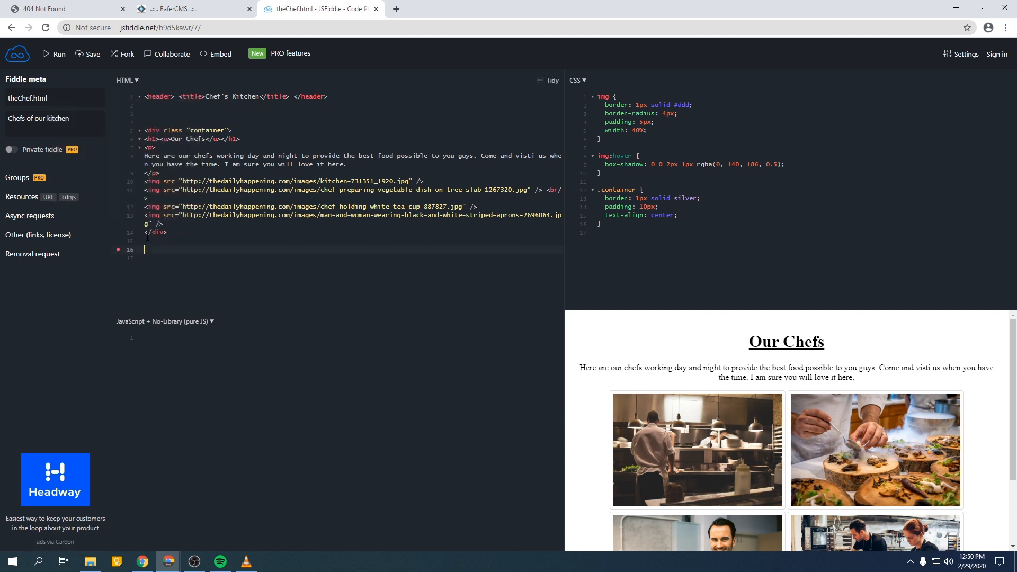
{"action": "left_click", "coordinate": [126, 80]}
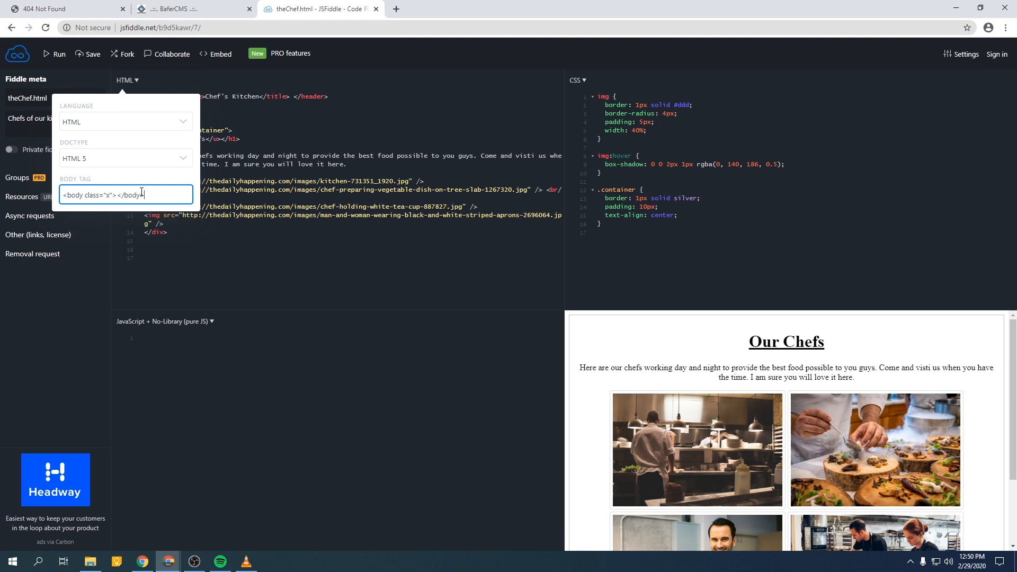
{"action": "left_click", "coordinate": [159, 28]}
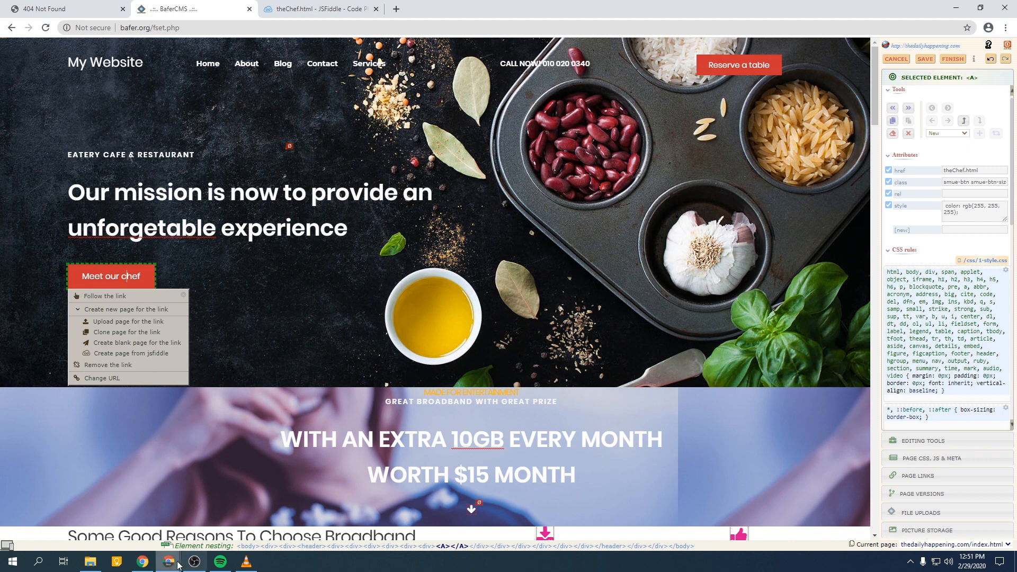
Create theChef.html from the JSFiddle fiddle via Lookup, Create page and Save & create
{"action": "left_click", "coordinate": [130, 353]}
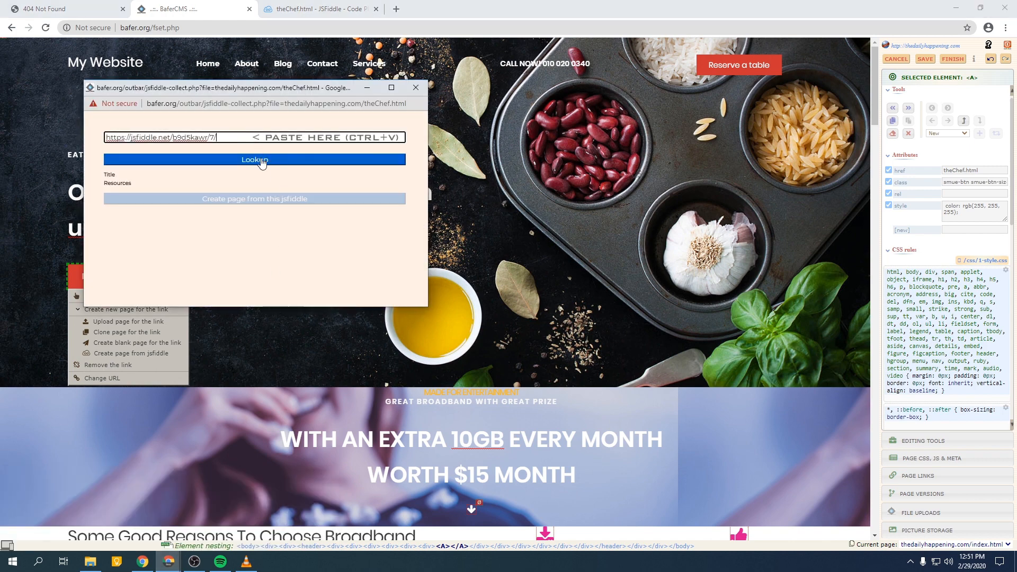
{"action": "left_click", "coordinate": [254, 159]}
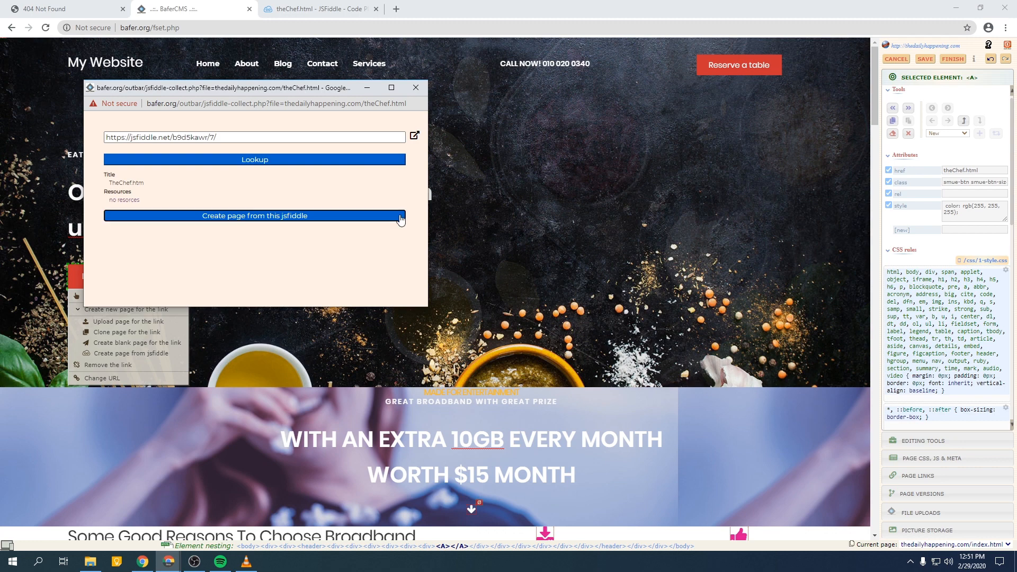
{"action": "left_click", "coordinate": [254, 216]}
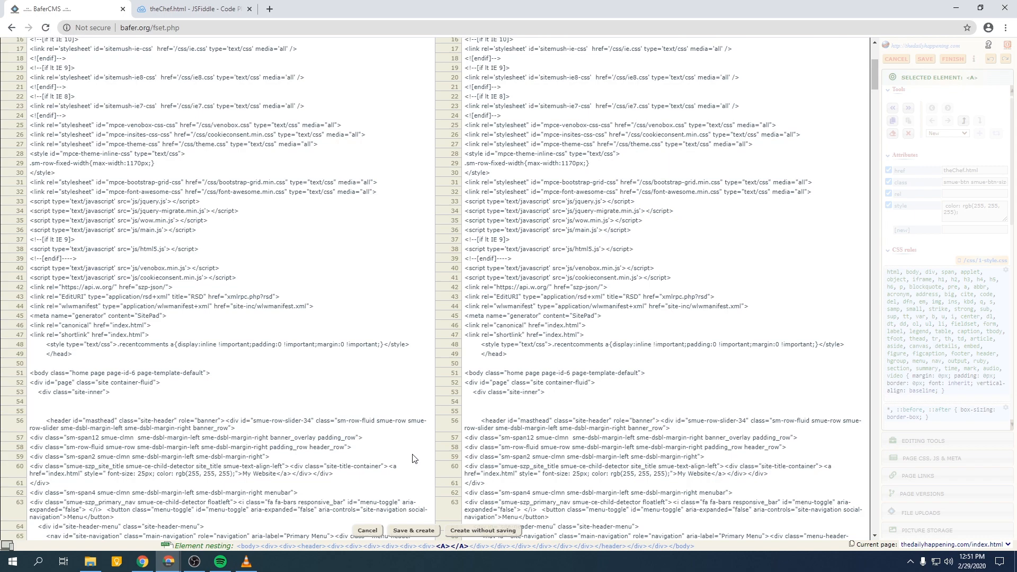
{"action": "scroll", "scroll_direction": "down", "scroll_amount": 3}
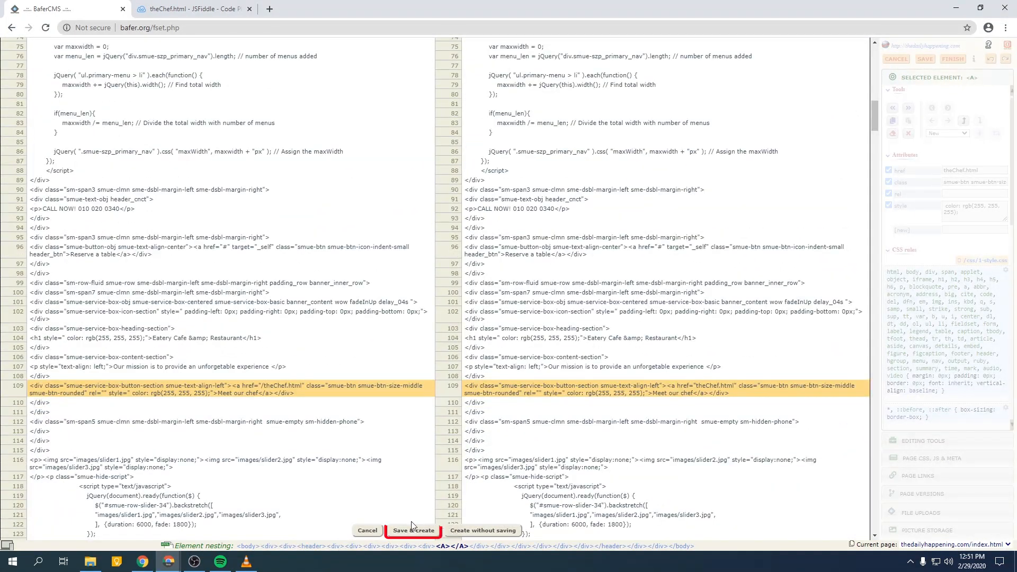
{"action": "left_click", "coordinate": [413, 530]}
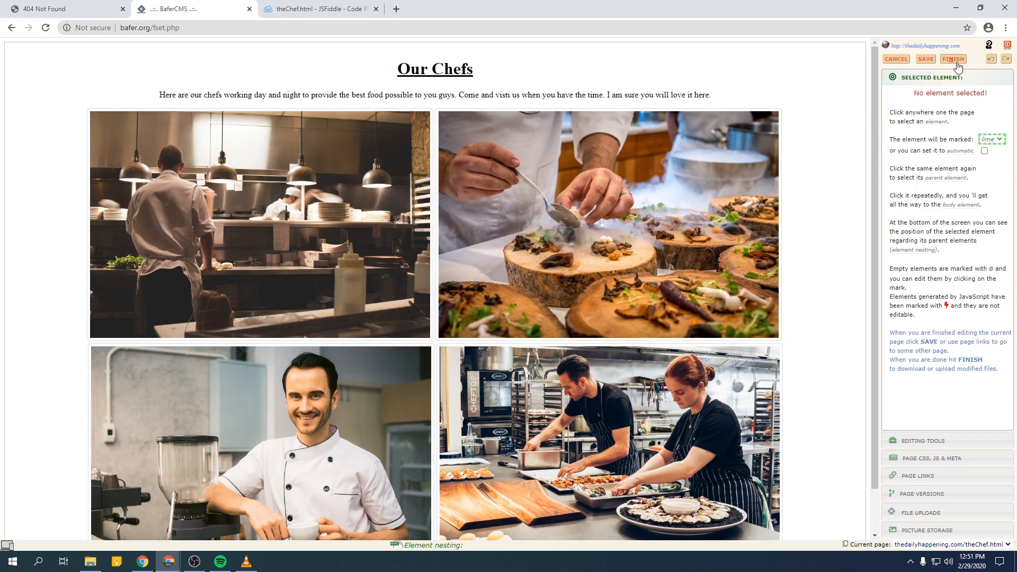
Finish editing and publish modified files via FTP with the site's password
{"action": "left_click", "coordinate": [953, 58]}
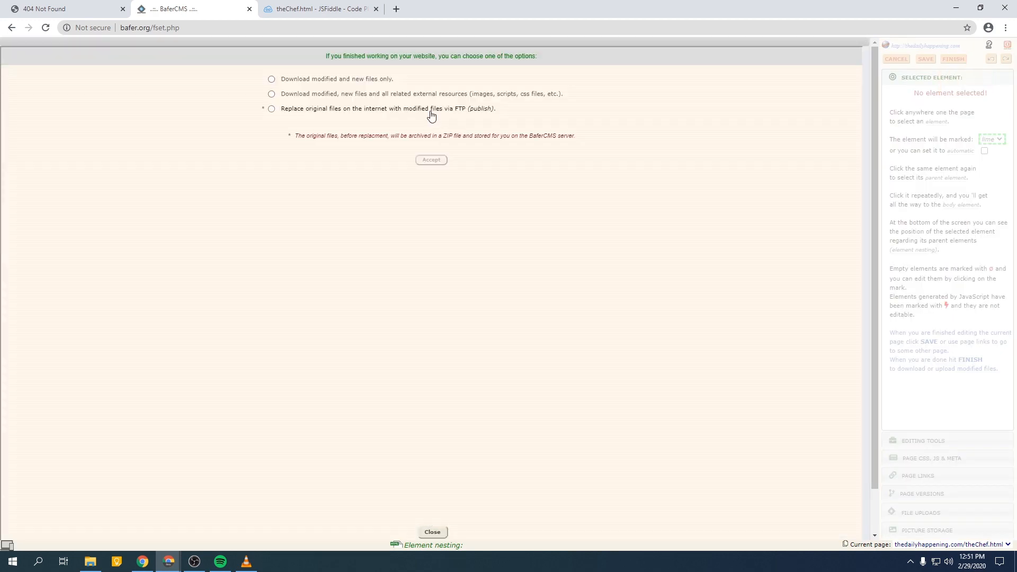
{"action": "left_click", "coordinate": [271, 109]}
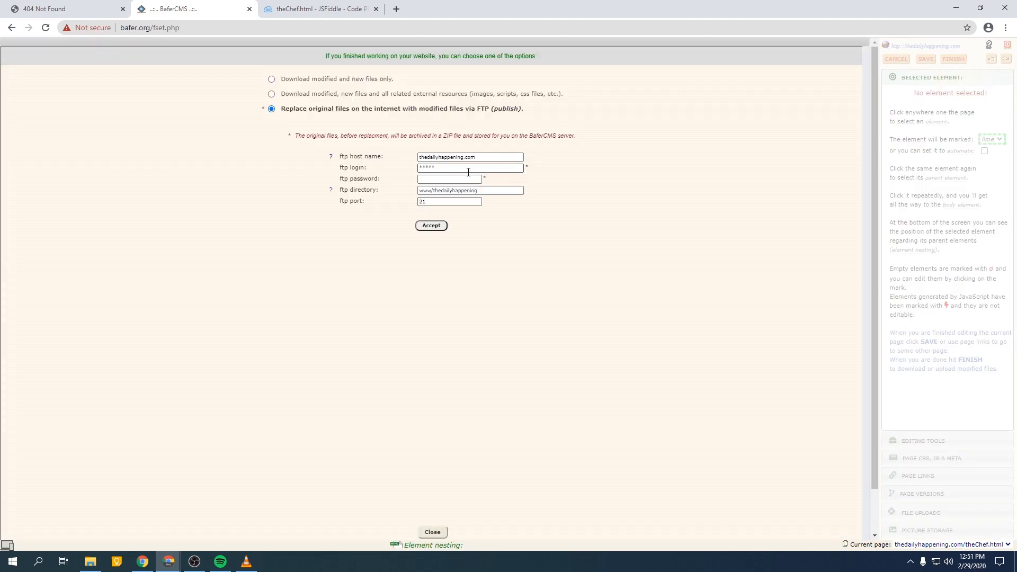
{"action": "type", "text": "•••••"}
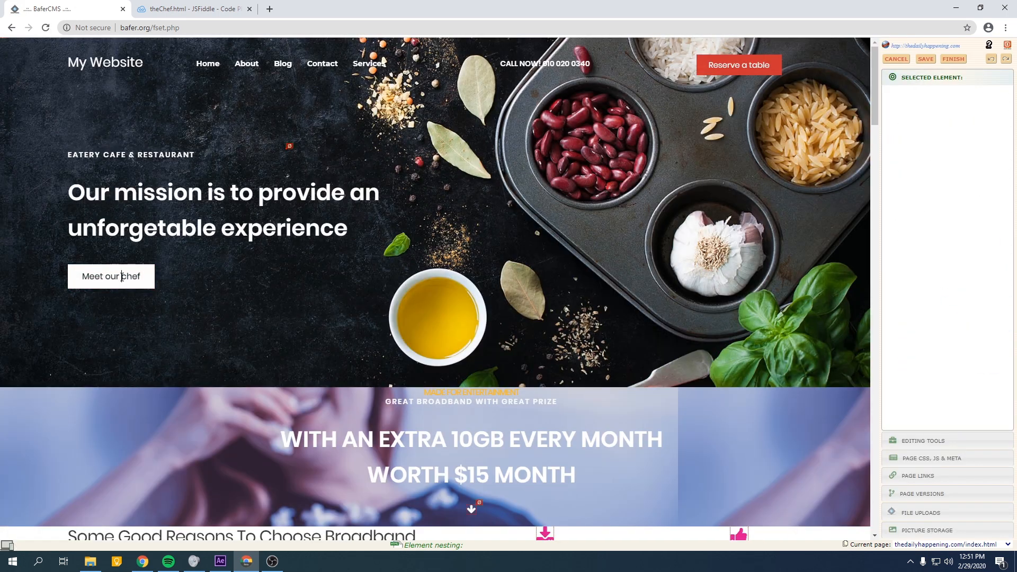
Follow 'Meet our chef' to Our Chefs, then view thedailyhappening.com/theChef.html live
{"action": "left_click", "coordinate": [111, 276]}
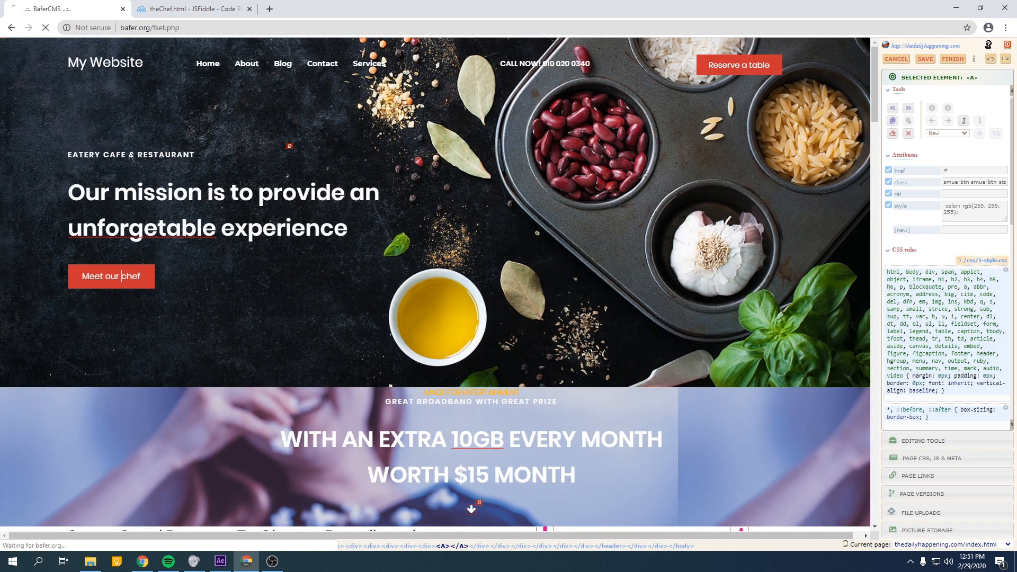
{"action": "left_click", "coordinate": [111, 276]}
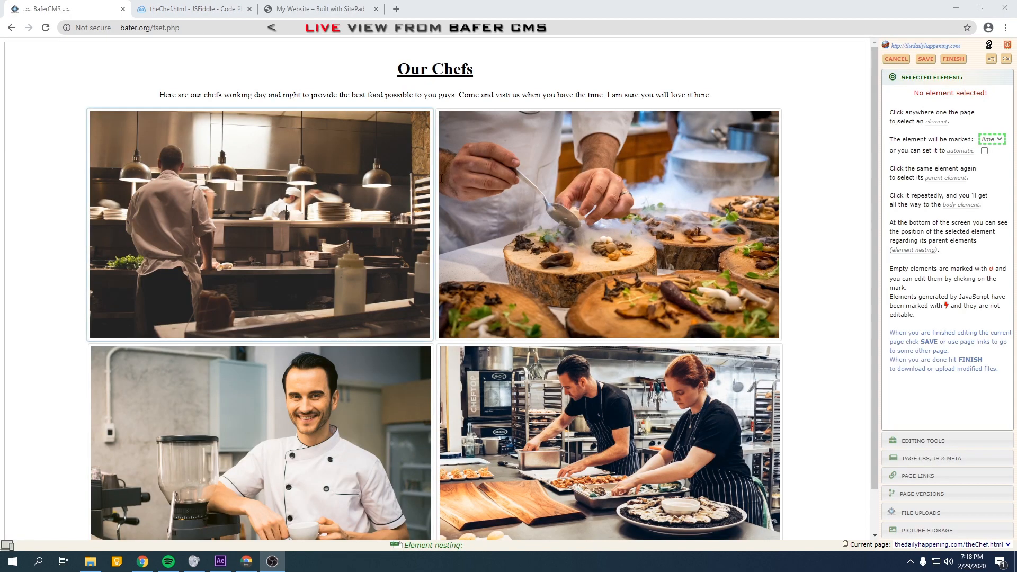
{"action": "mouse_move", "coordinate": [304, 377]}
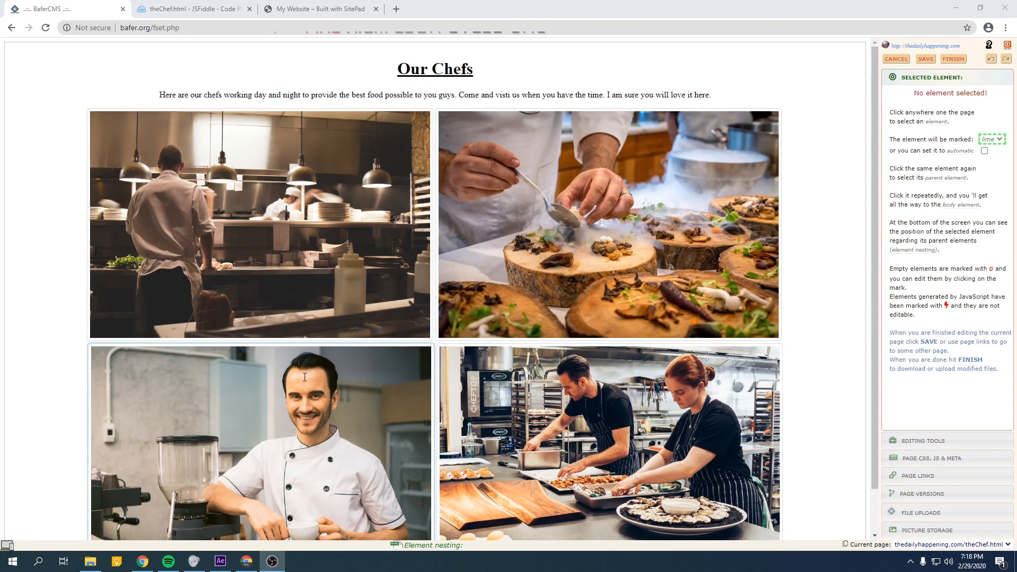
{"action": "left_click", "coordinate": [323, 9]}
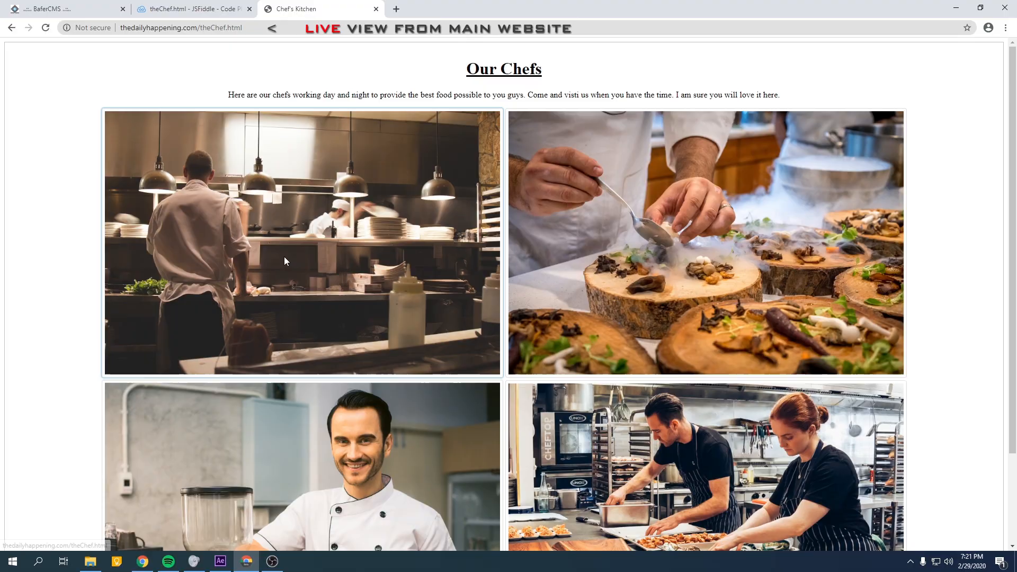